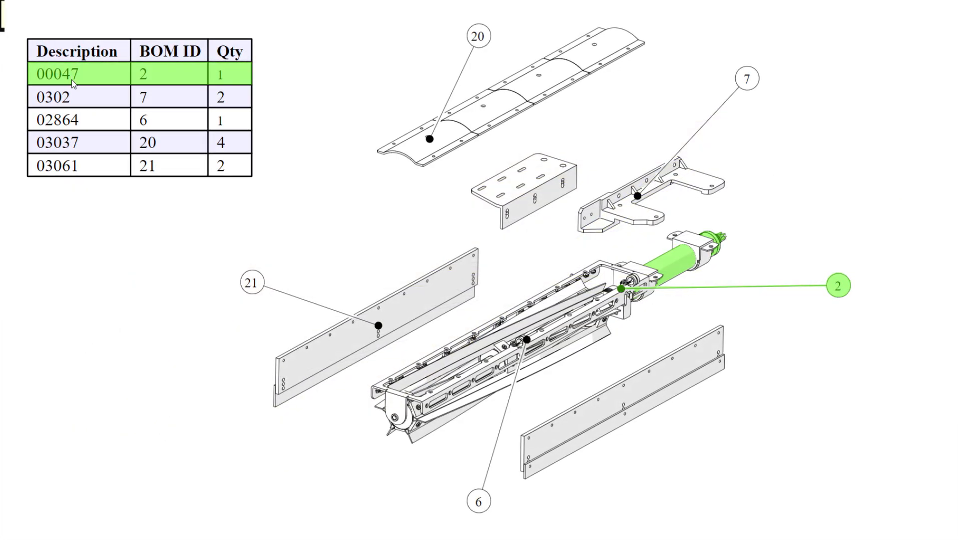
Close the exploded brush preview drawing, leaving Composer's start window empty
left_click(55, 119)
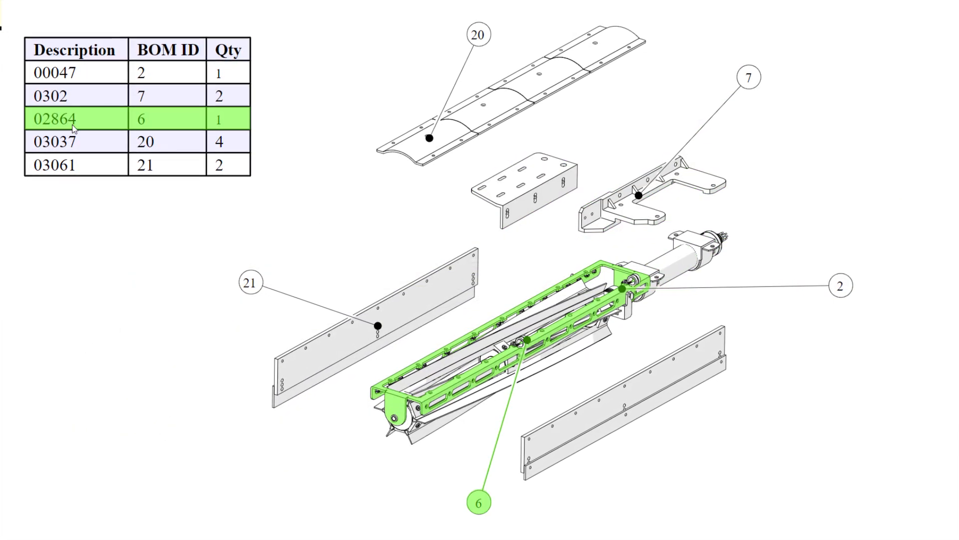
left_click(55, 165)
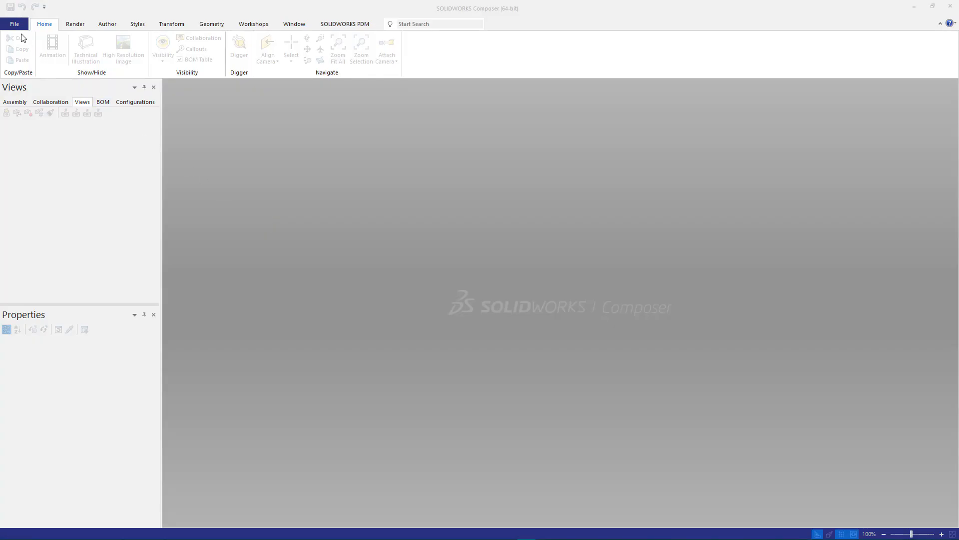
Open 02856.SLDASM with the SOLIDWORKS(default) profile, importing four selected configurations
left_click(13, 24)
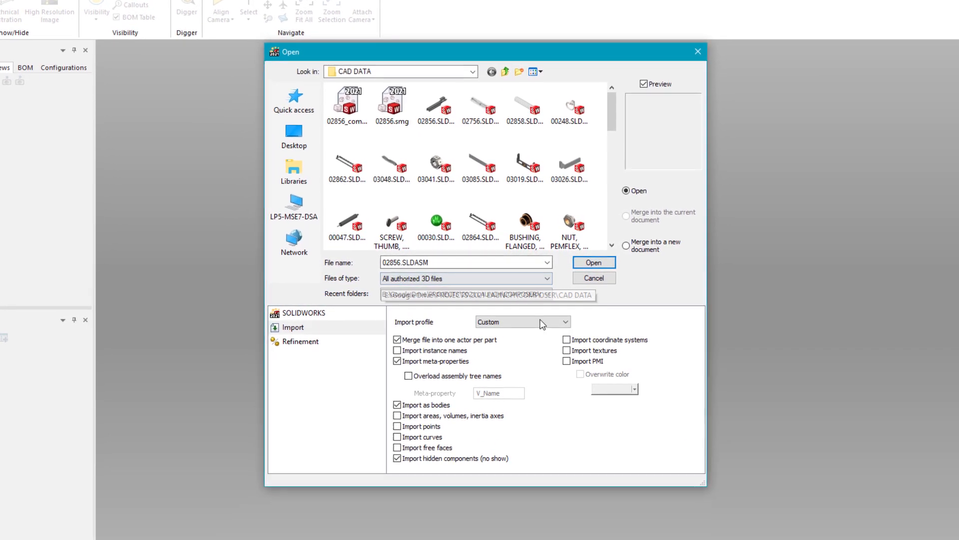
left_click(521, 321)
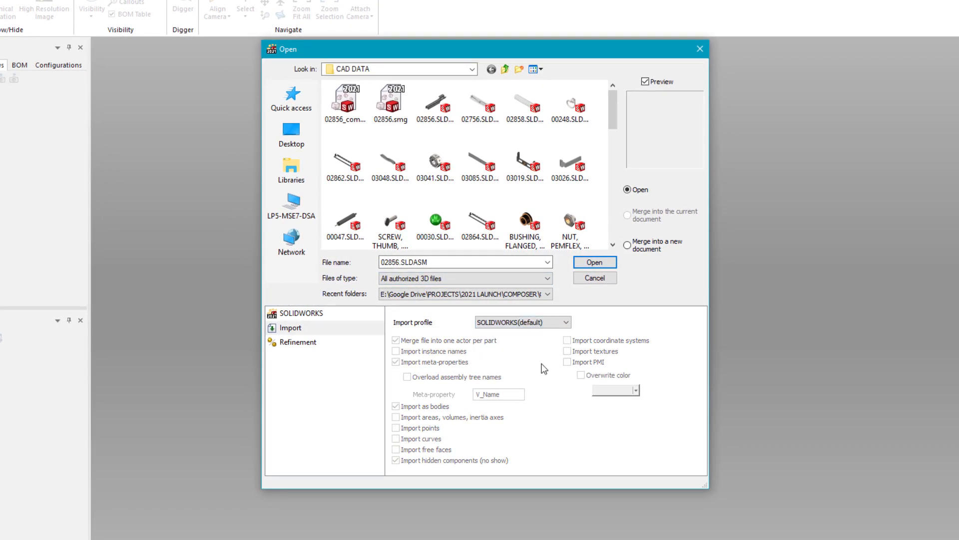
left_click(300, 313)
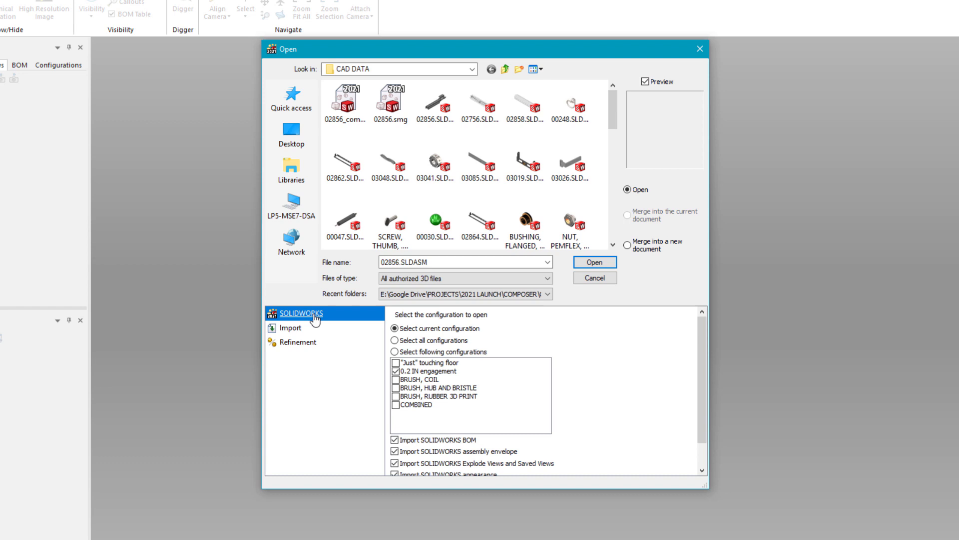
mouse_move(335, 330)
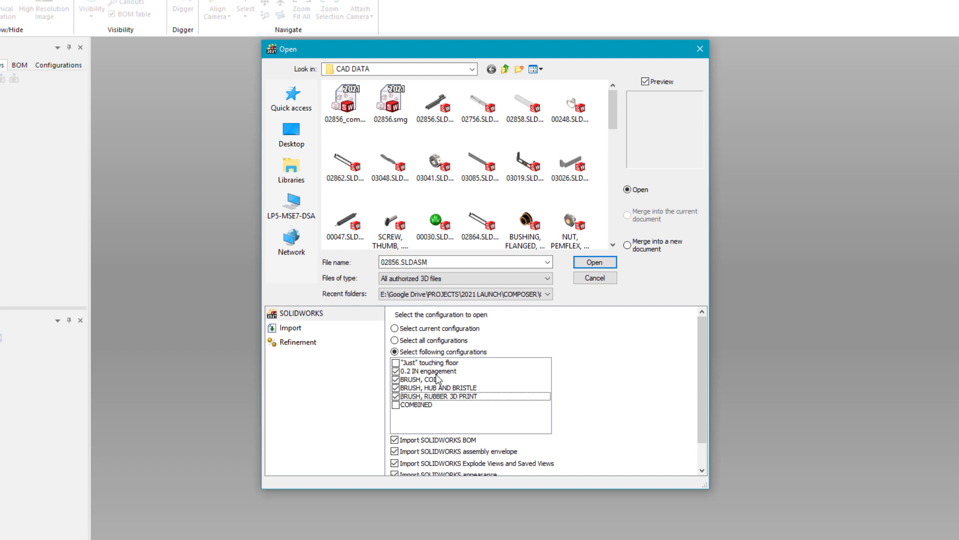
left_click(593, 262)
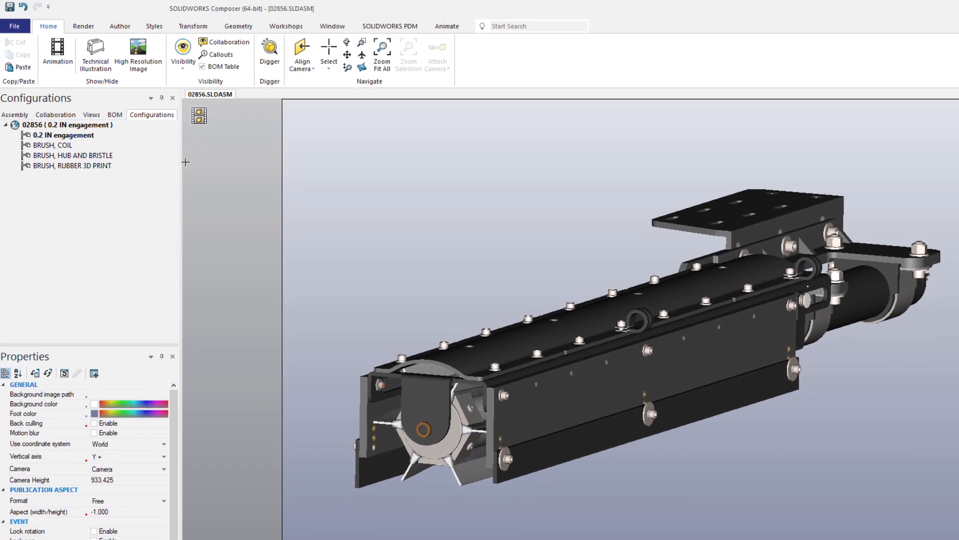
Switch the render mode to Flat Technical, create View 1 and select the front plate
left_click(85, 26)
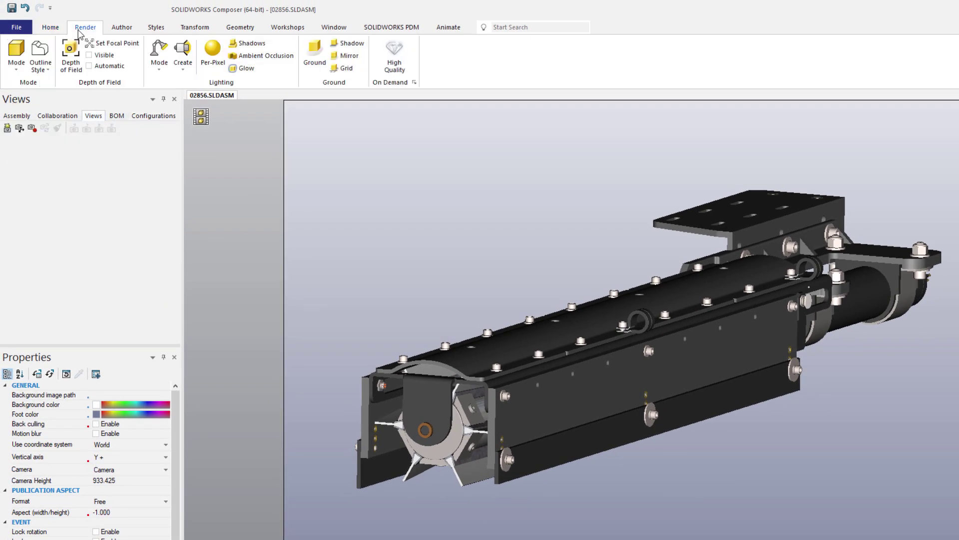
left_click(15, 55)
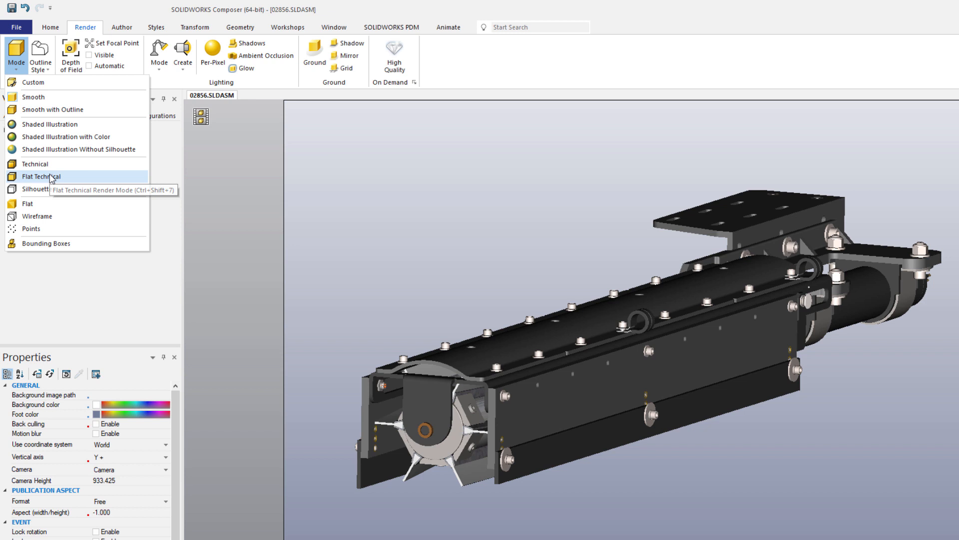
left_click(41, 176)
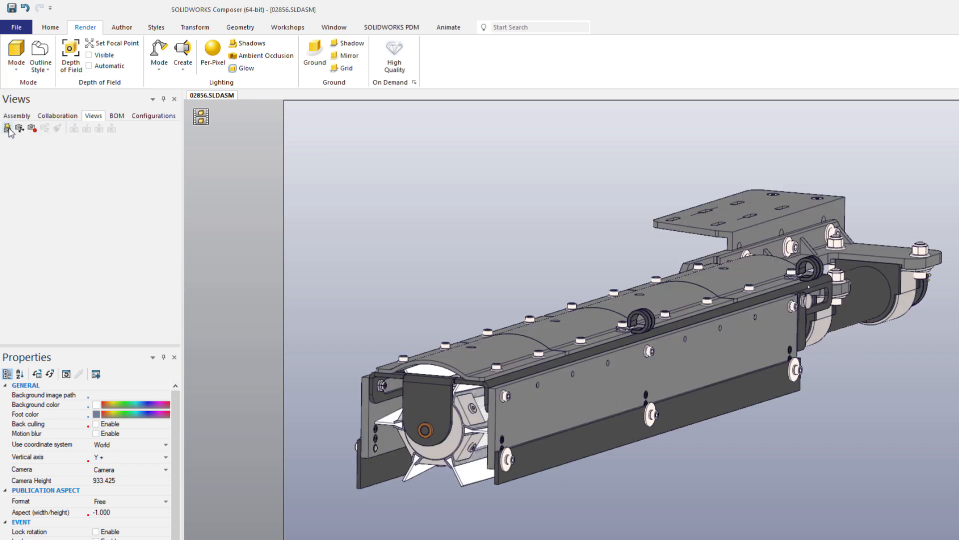
left_click(6, 128)
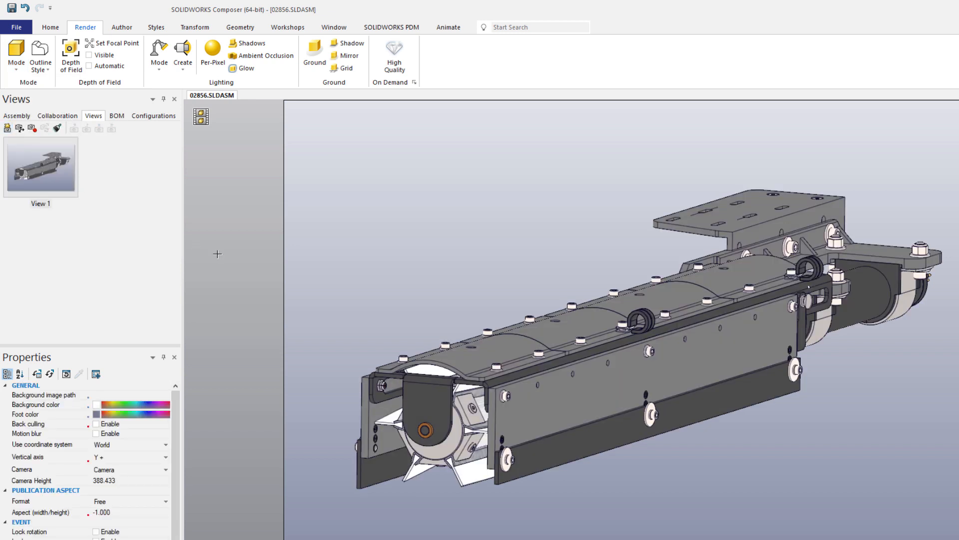
left_click(643, 392)
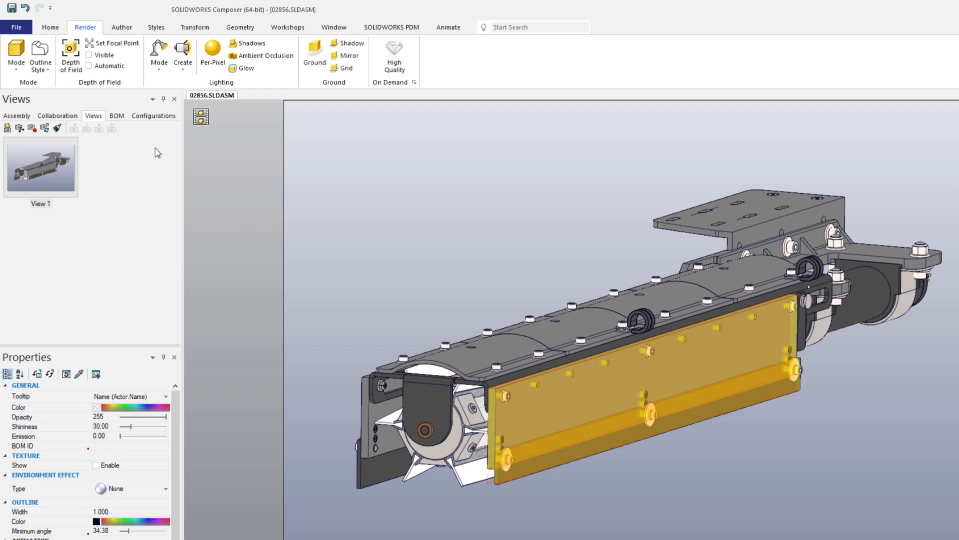
left_click(16, 27)
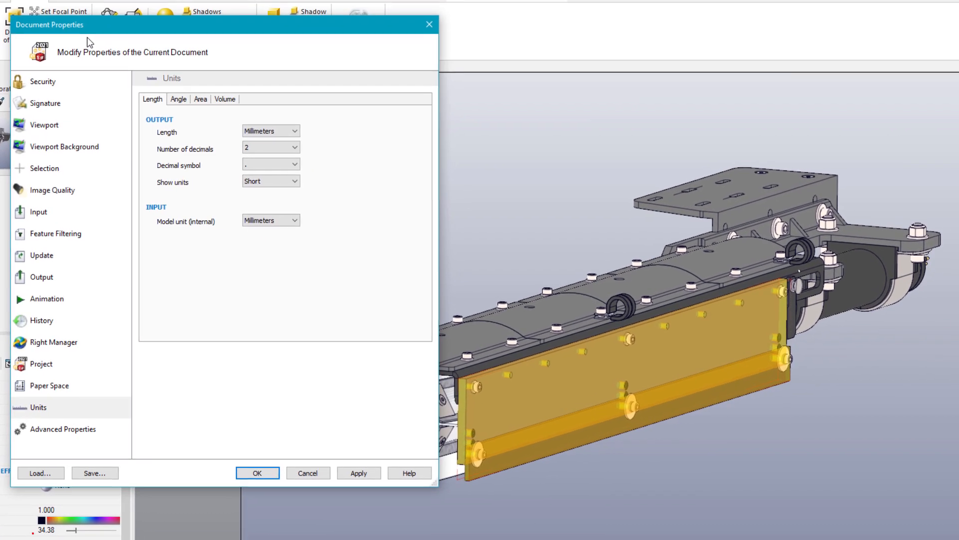
Show hidden edges on selected parts with high colour intensity, and apply
left_click(44, 166)
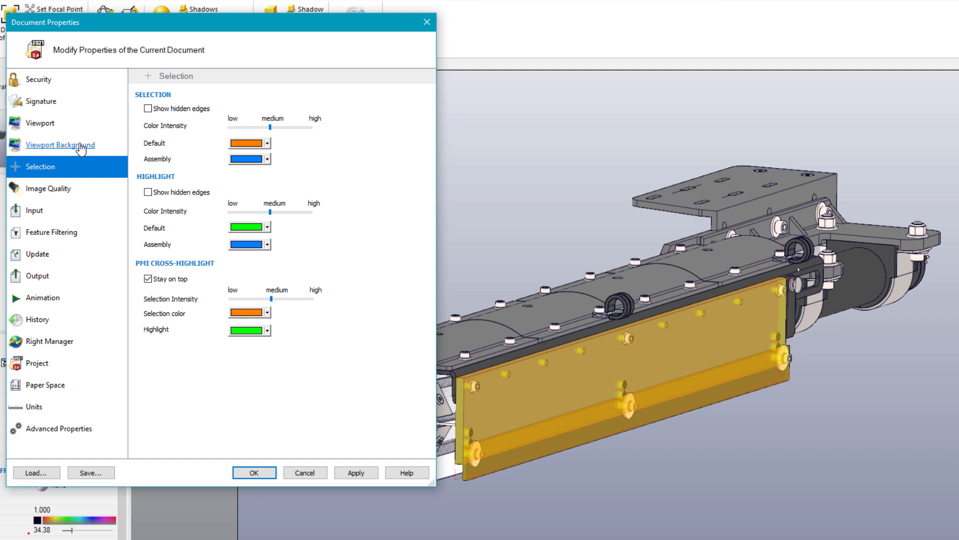
left_click(147, 108)
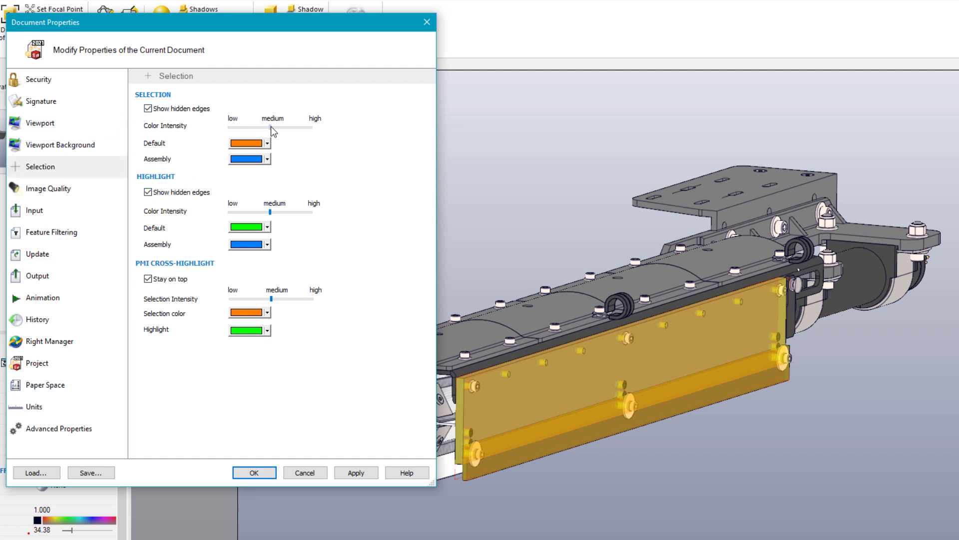
left_click_drag(271, 127, 298, 127)
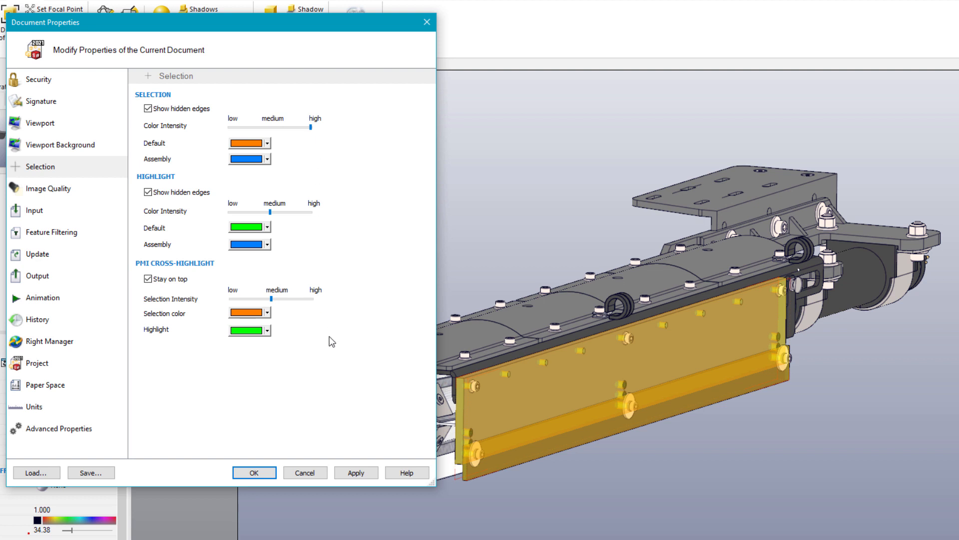
left_click(356, 472)
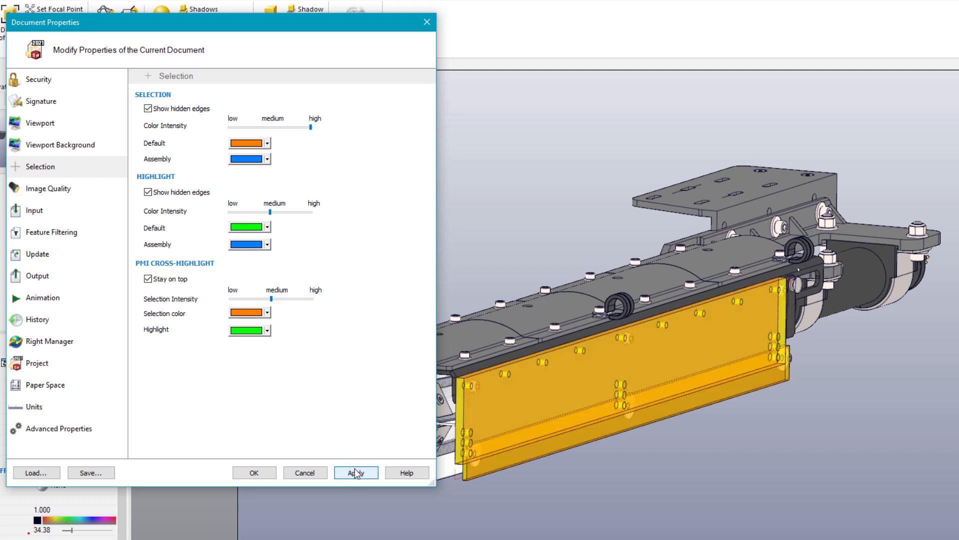
Set the default selection colour to red and apply it
left_click(266, 142)
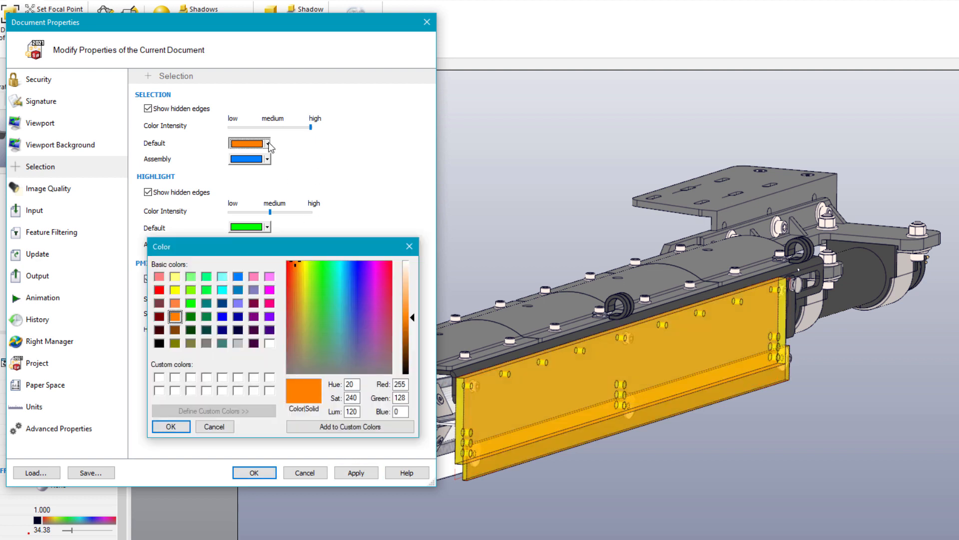
left_click(160, 290)
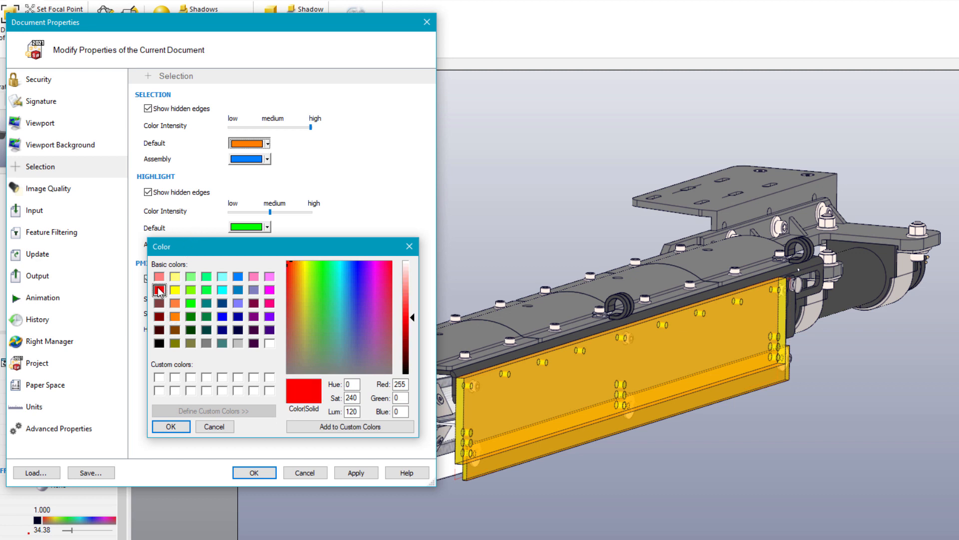
left_click(171, 426)
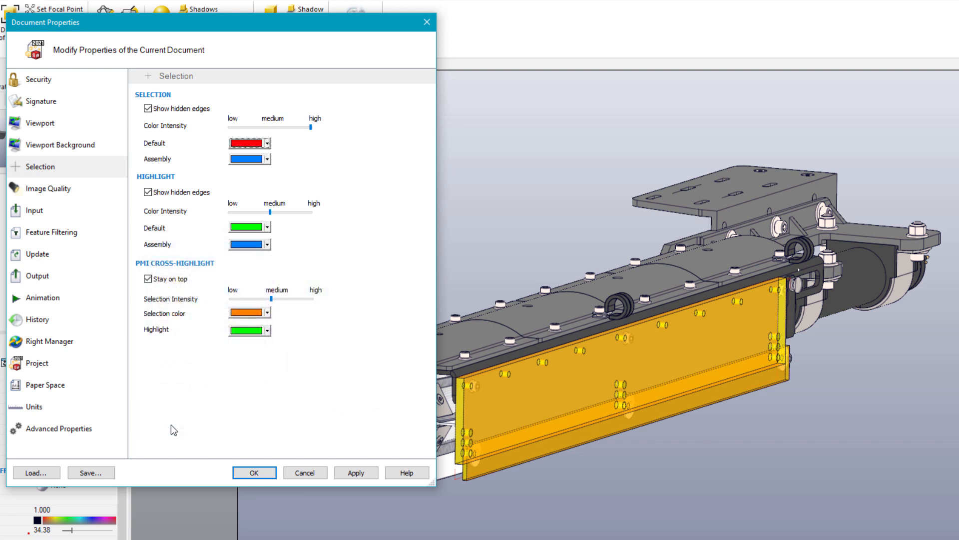
left_click(355, 471)
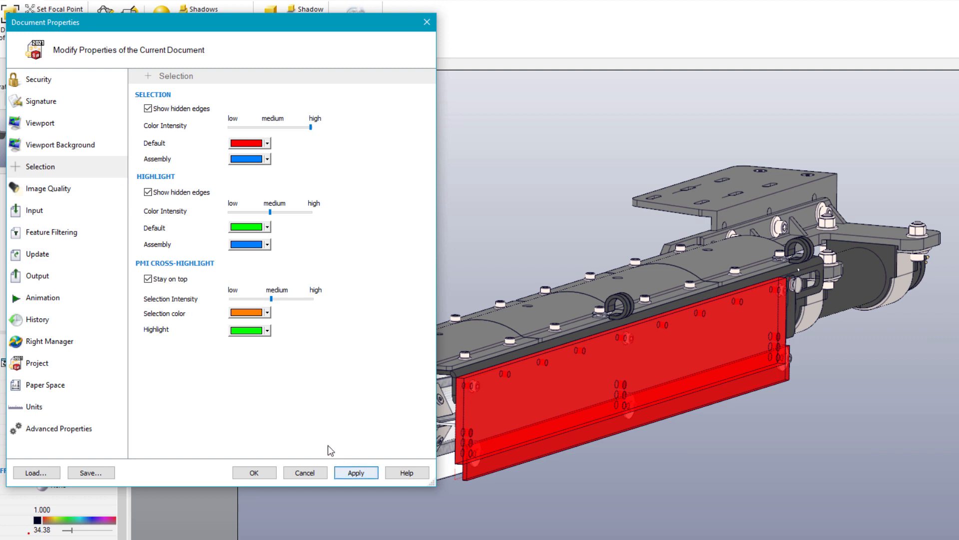
Turn off the background gradient, choose a Custom paper format, and set length units to inches
left_click(60, 145)
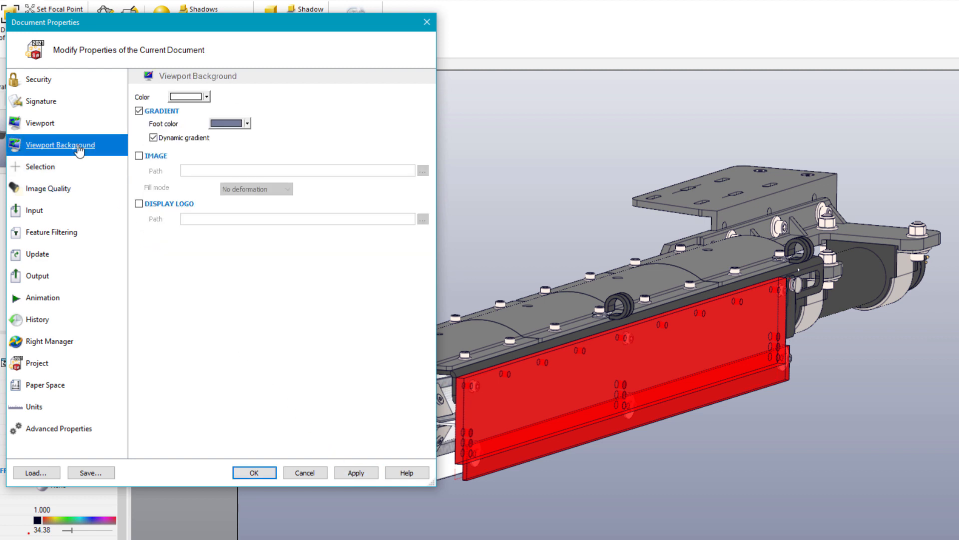
left_click(139, 111)
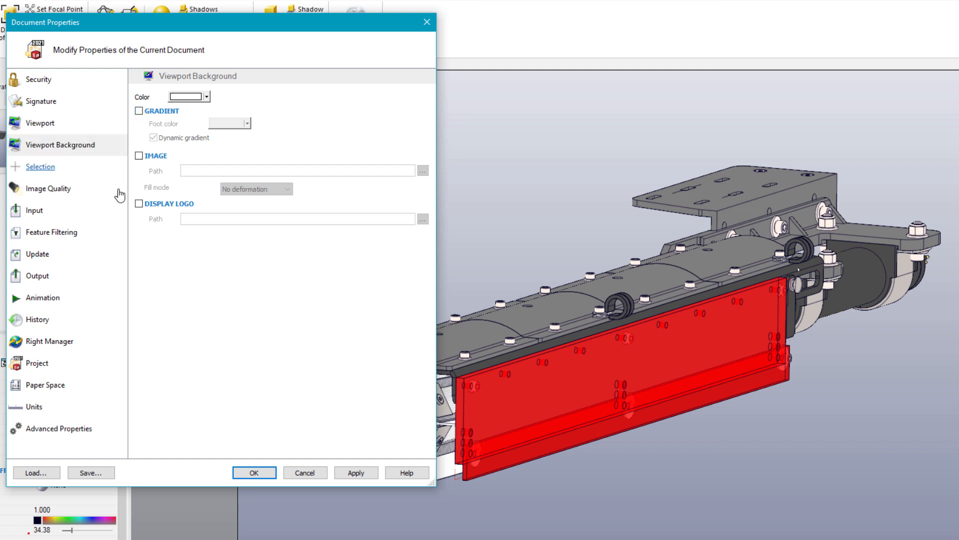
left_click(45, 385)
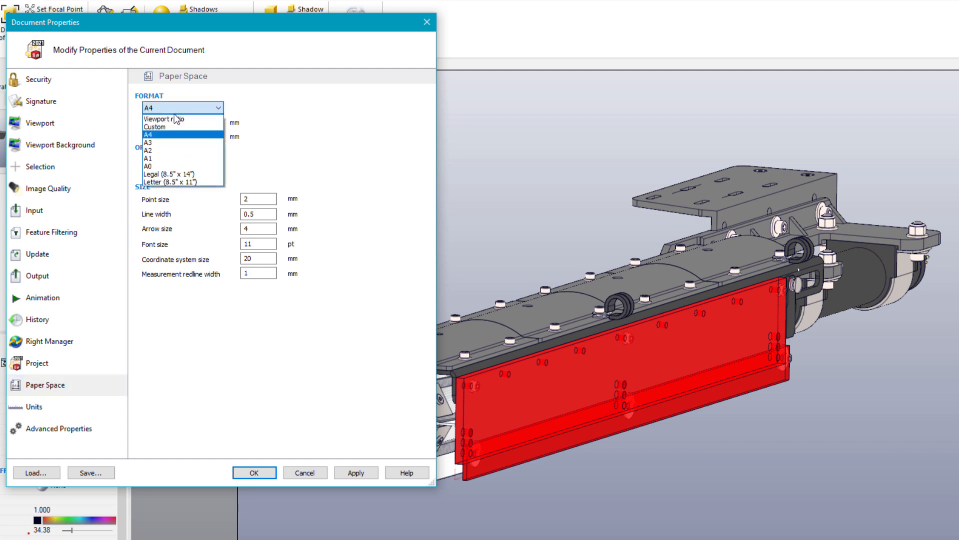
left_click(154, 126)
type("90")
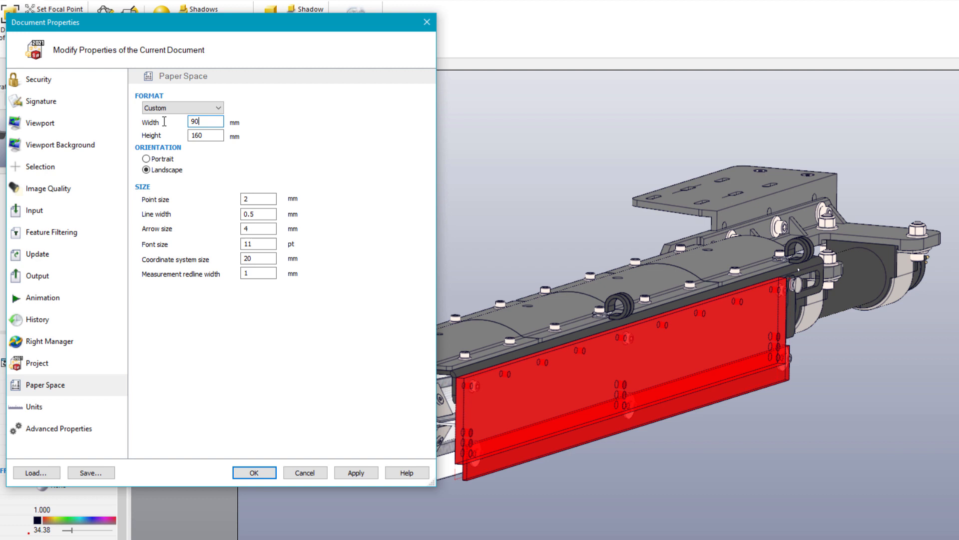
left_click(33, 407)
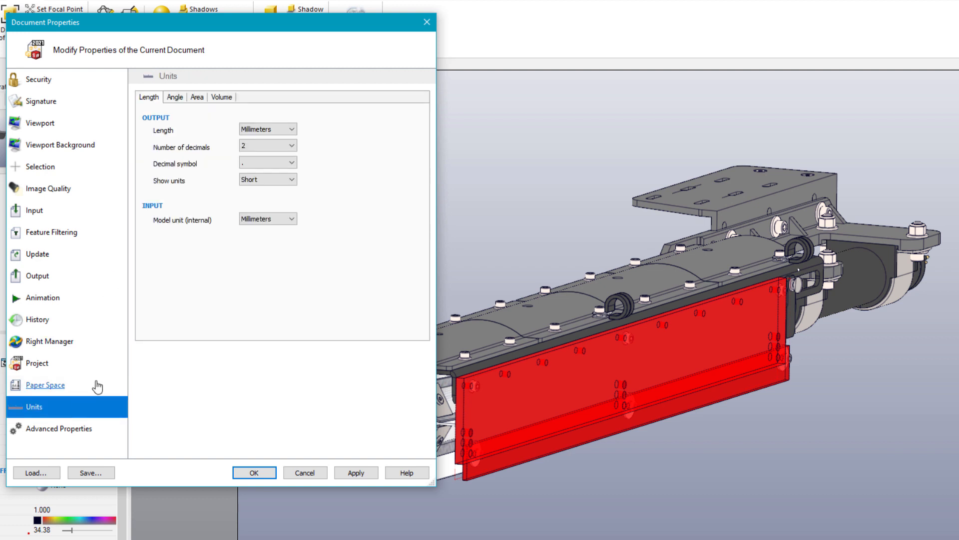
left_click(267, 128)
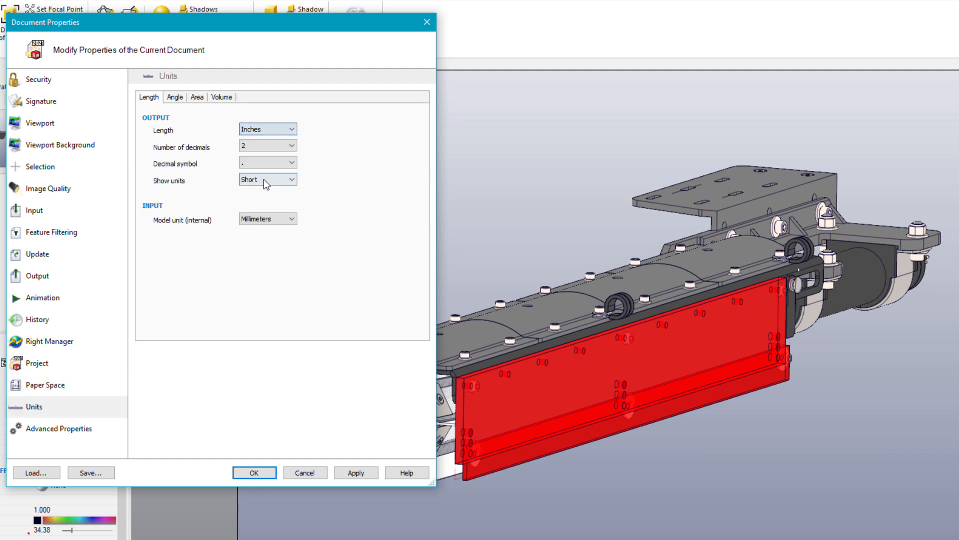
left_click(355, 472)
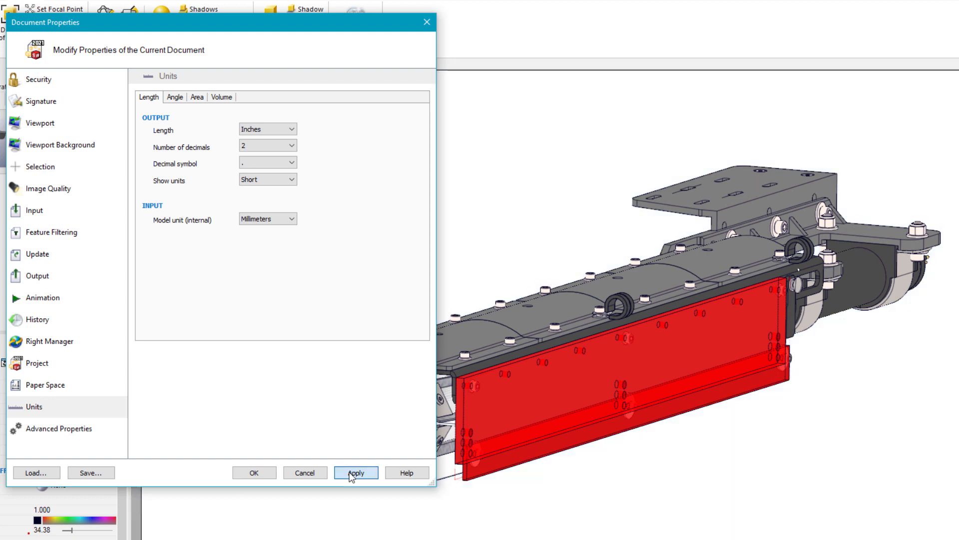
Save the settings as a profile named 'Co…rties' in CAD DATA, then close Document Properties
left_click(91, 472)
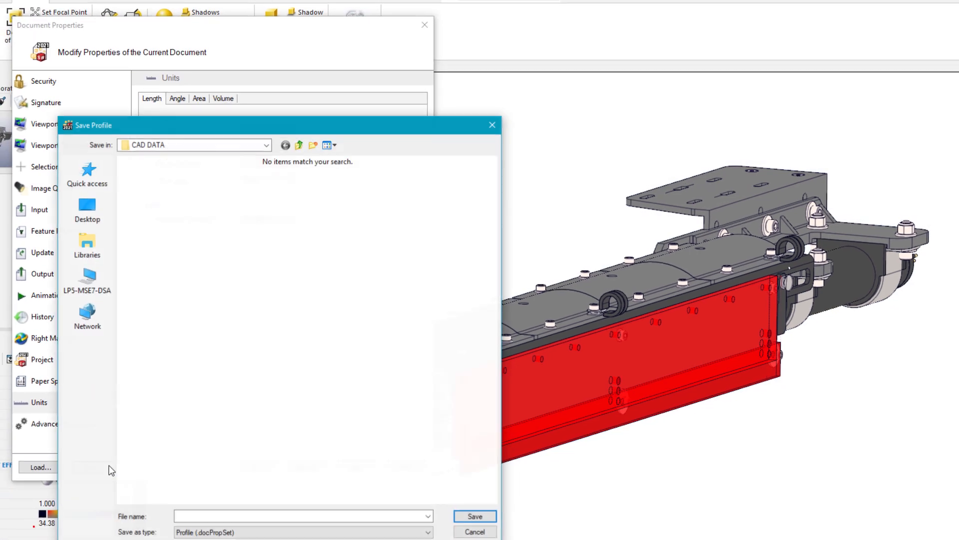
type("Composer Doc Prope")
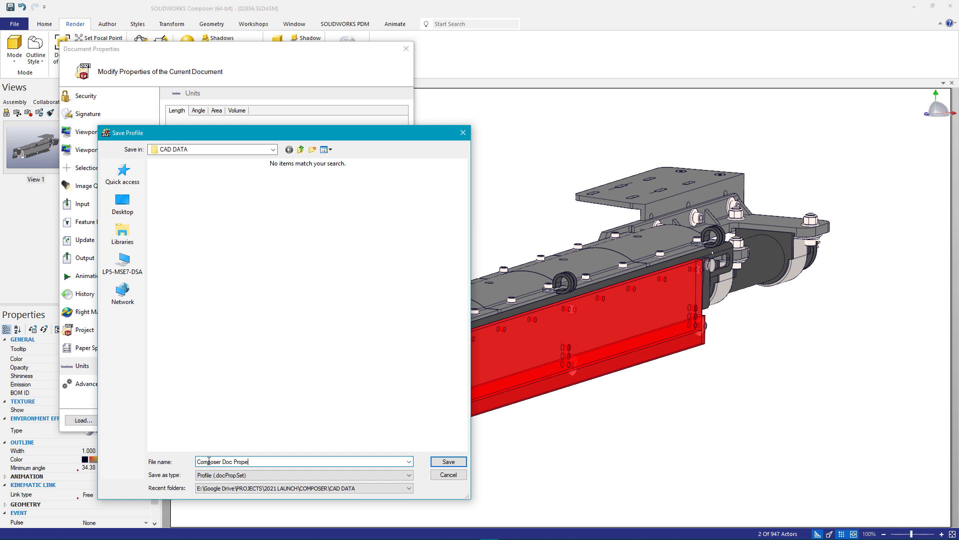
type("rties")
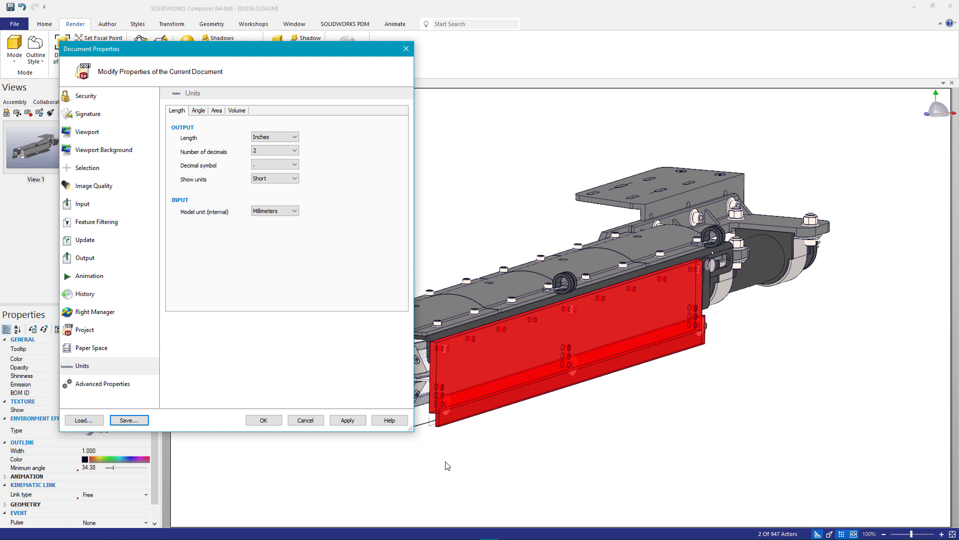
left_click(263, 420)
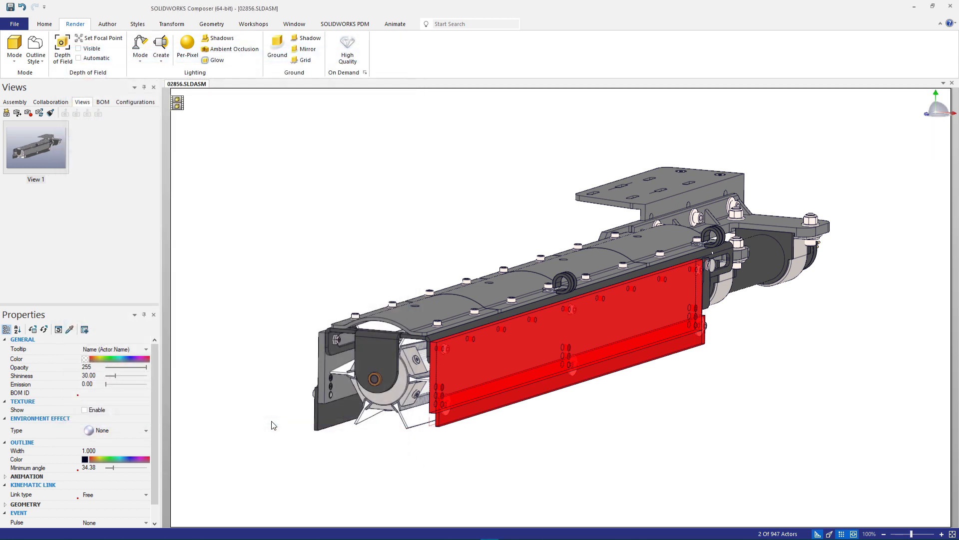
Clear the front-panel selection, capture a full-scene view and a camera-only view, and restore View 1
right_click(36, 145)
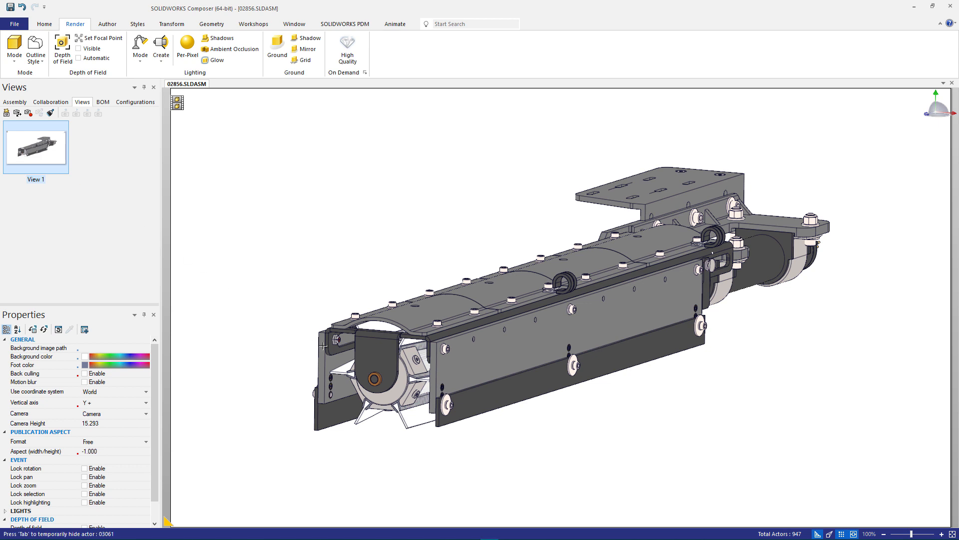
left_click(384, 376)
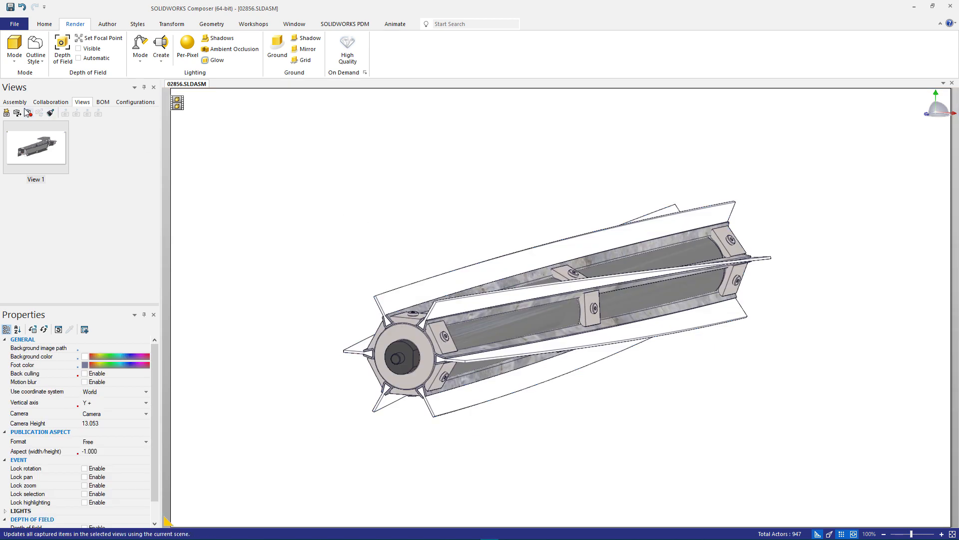
left_click(6, 113)
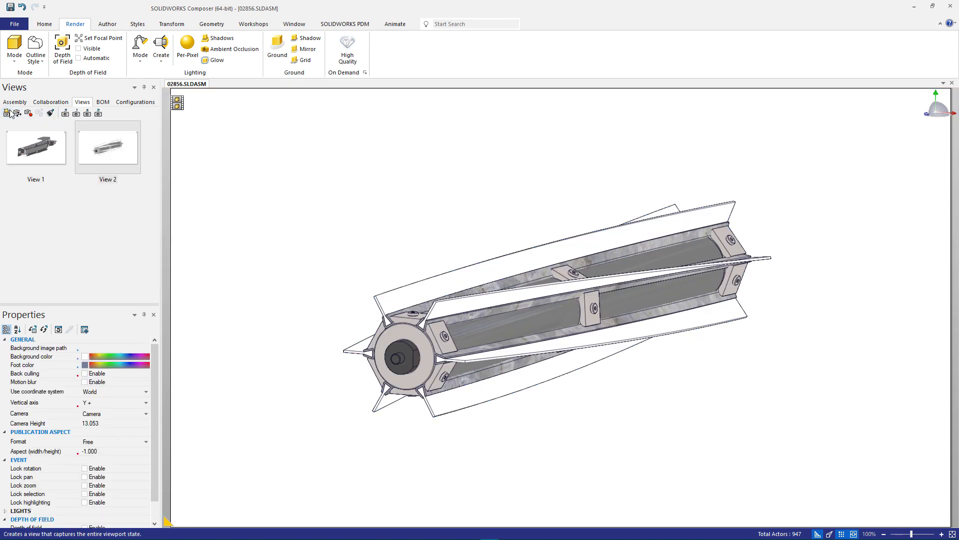
left_click(18, 112)
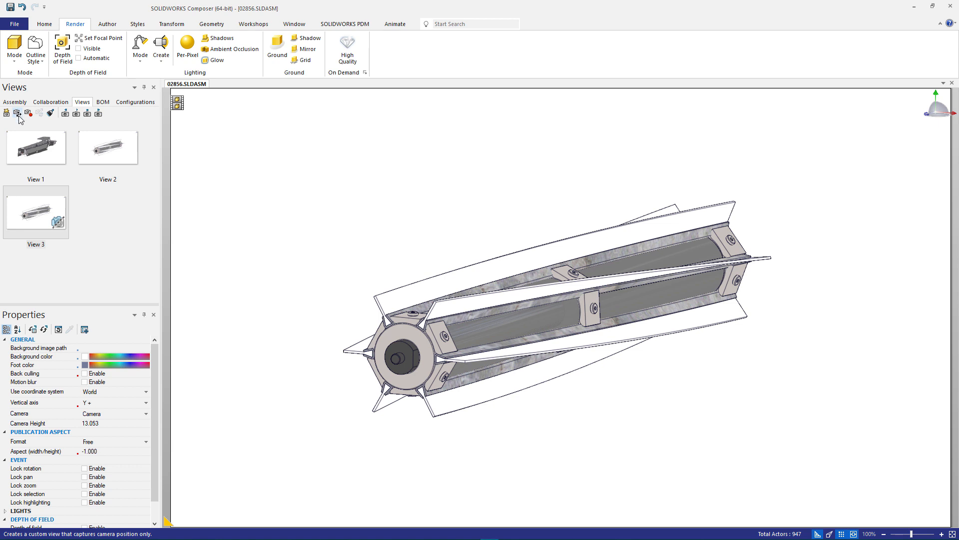
left_click(36, 147)
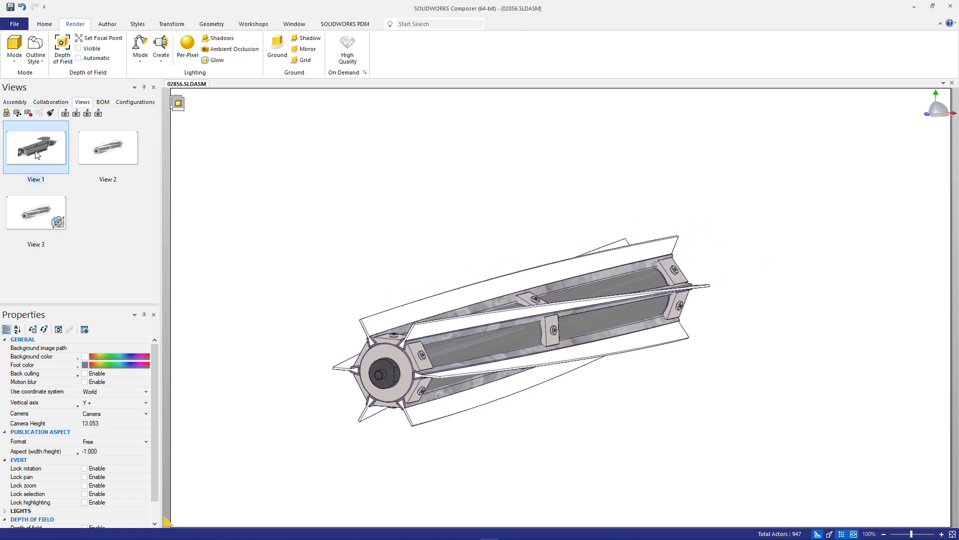
left_click(135, 102)
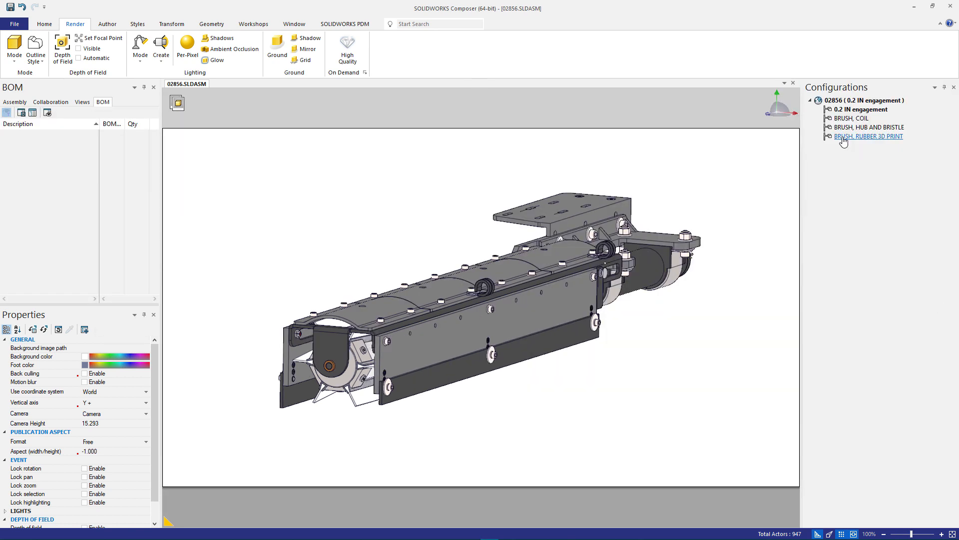
Display the BRUSH, RUBBER 3D PRINT configuration and capture it as a new view
left_click(868, 136)
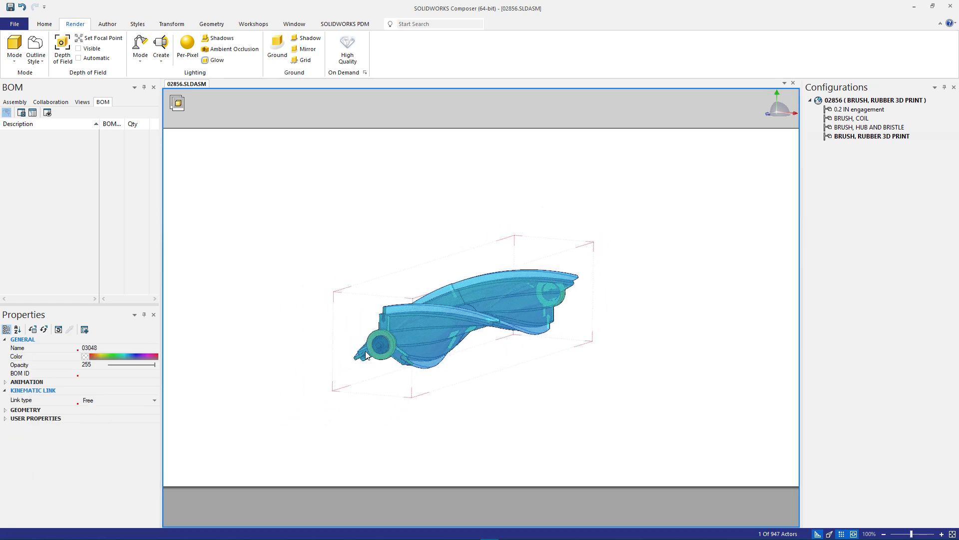
left_click(81, 102)
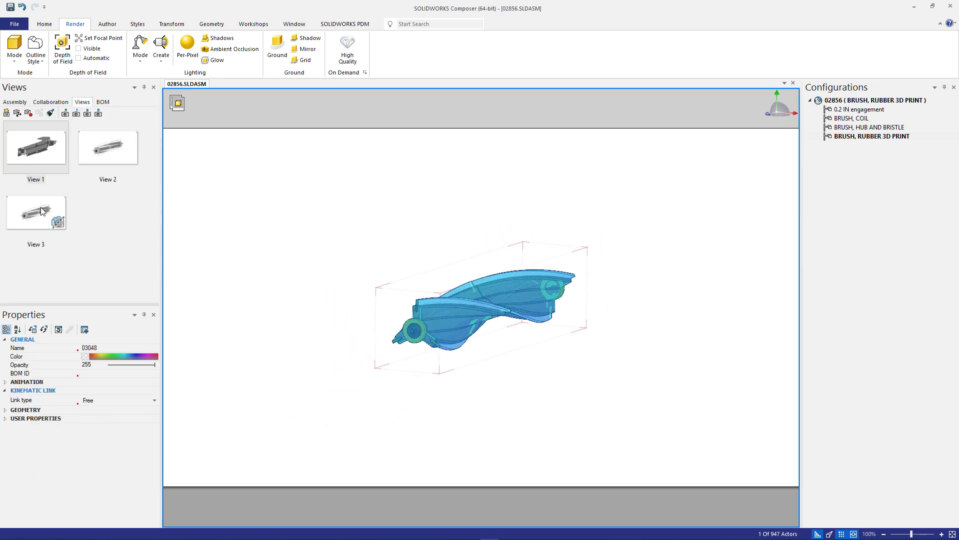
left_click(6, 113)
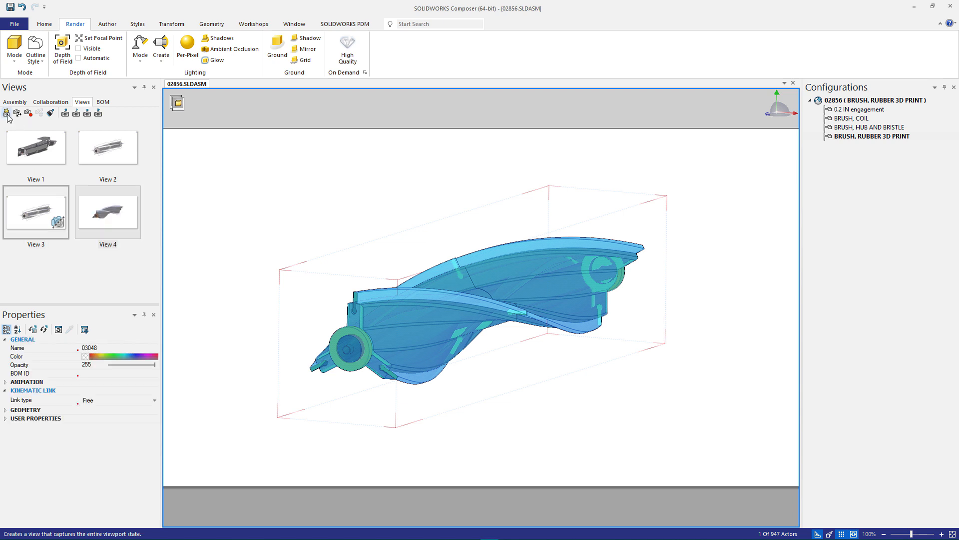
Restore View 2 and select the 0.2 IN engagement group in the assembly tree
left_click(107, 146)
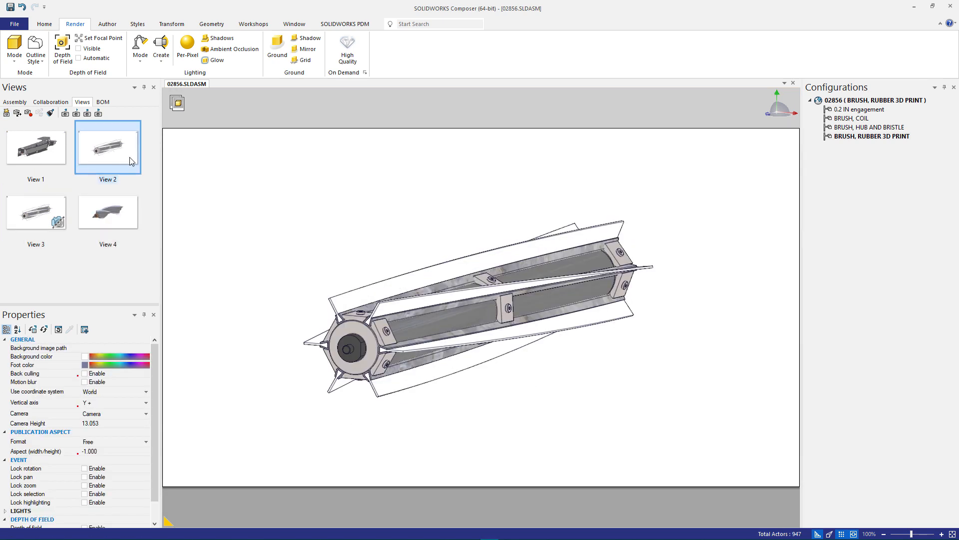
left_click(14, 101)
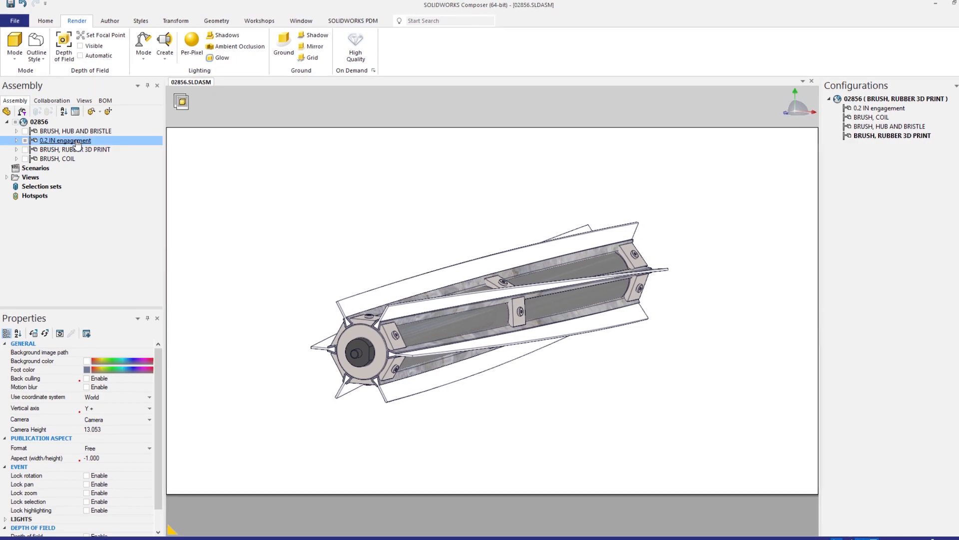
left_click(65, 140)
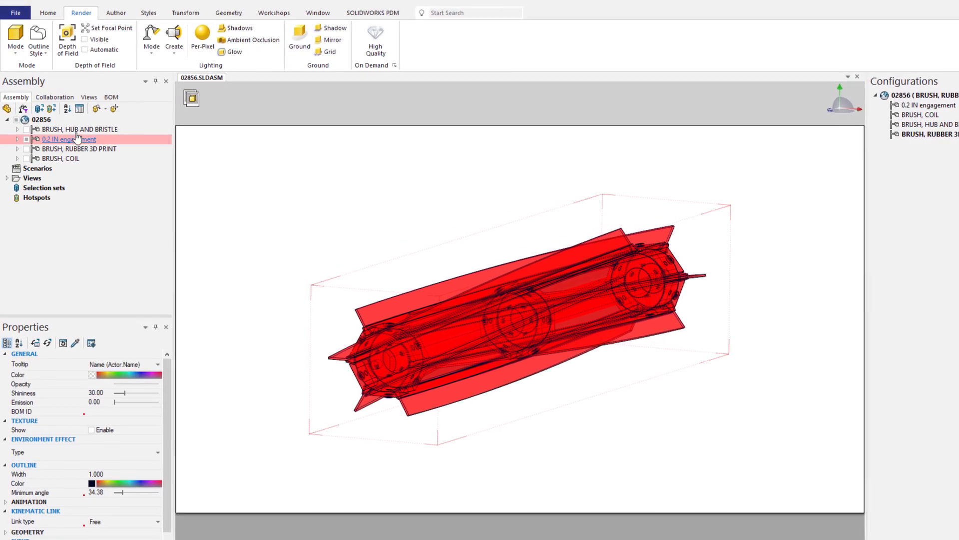
left_click(16, 11)
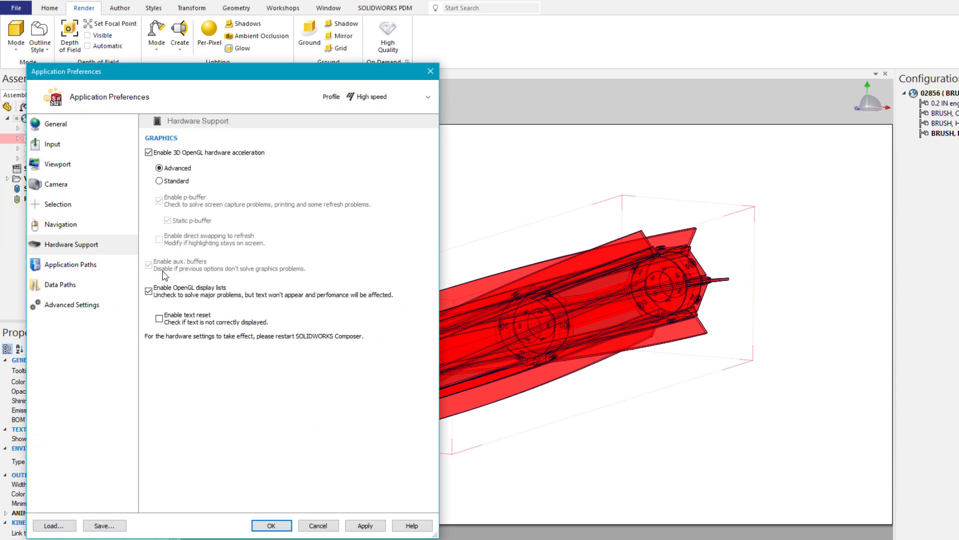
Enable 'Highlight in the viewport invisible actors belonging to the selection' and confirm with OK
left_click(59, 204)
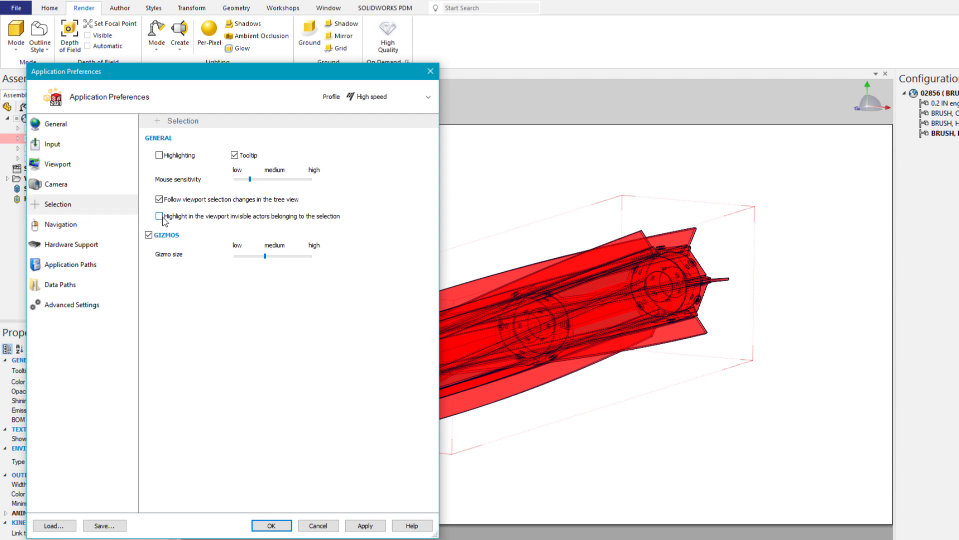
left_click(159, 216)
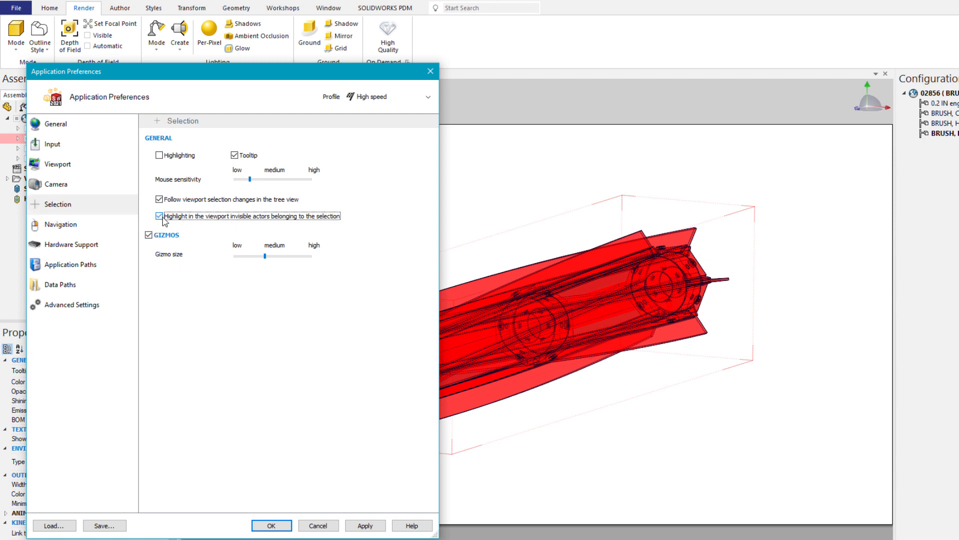
left_click(365, 525)
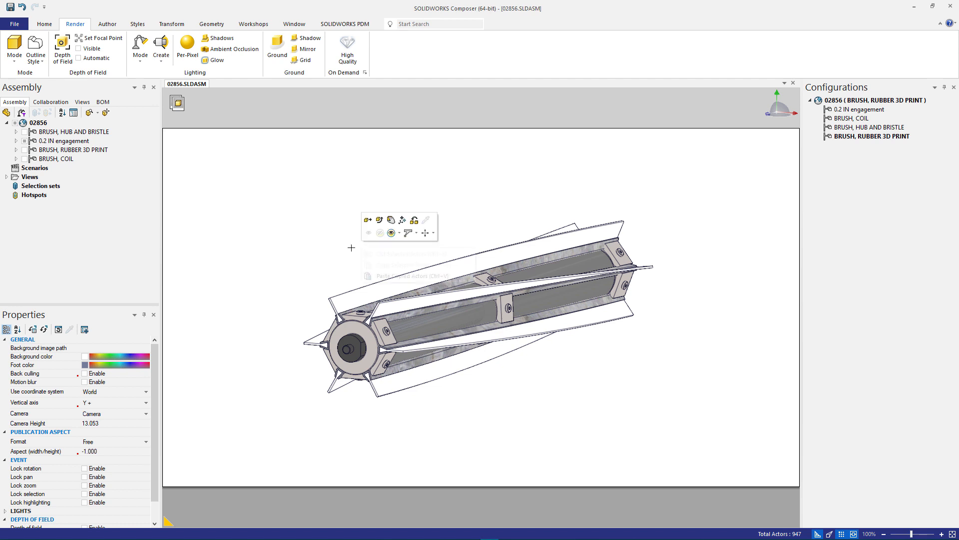
Select the fin instances, explode them cylindrically, and place the screw description callout below the model
left_click(425, 234)
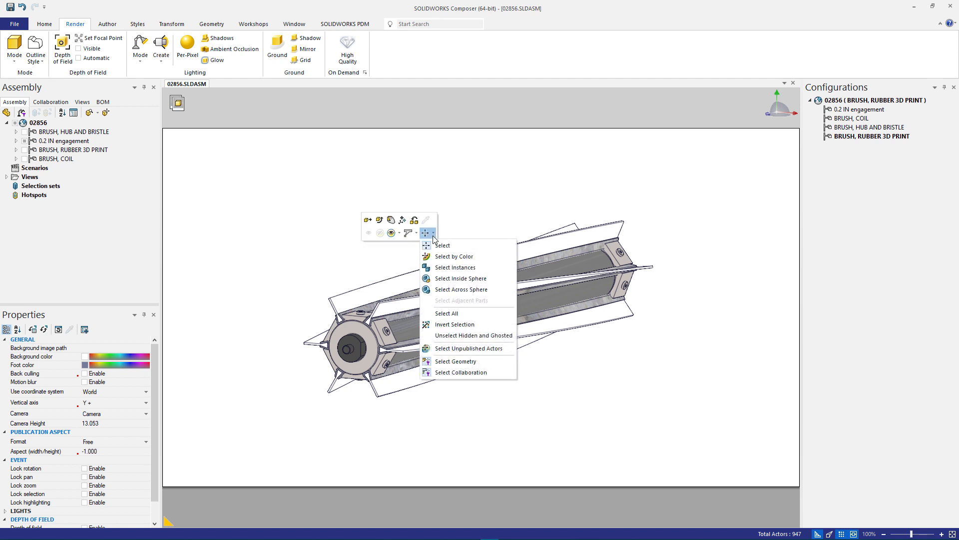
mouse_move(442, 245)
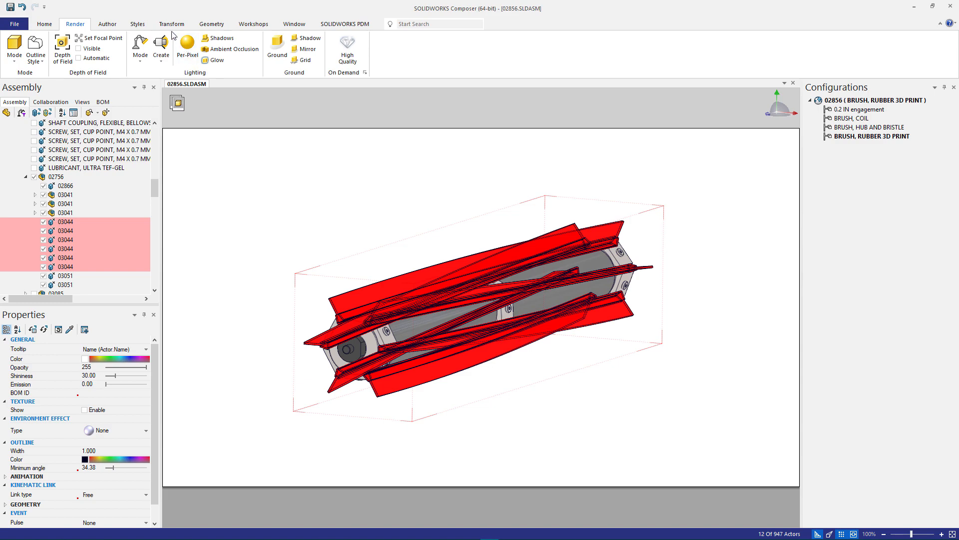
left_click(172, 24)
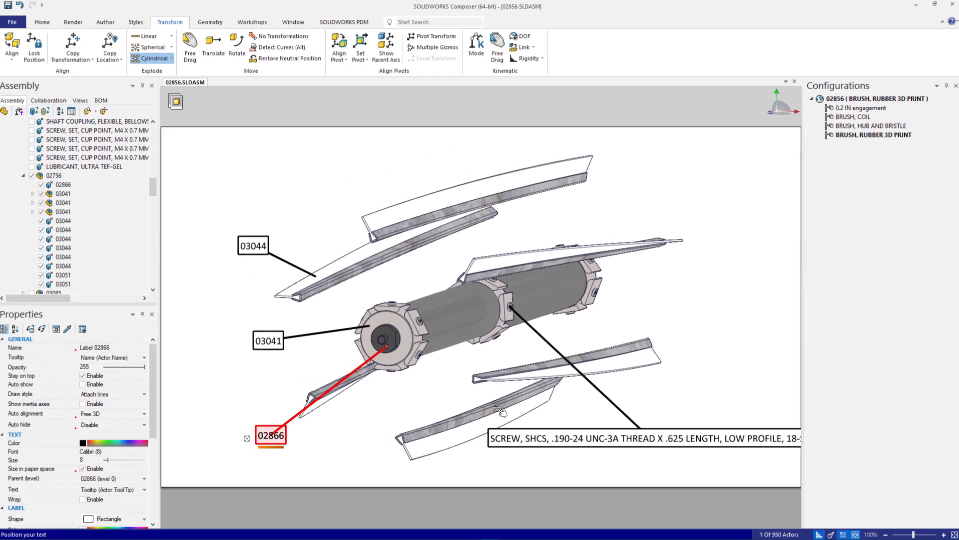
left_click(79, 101)
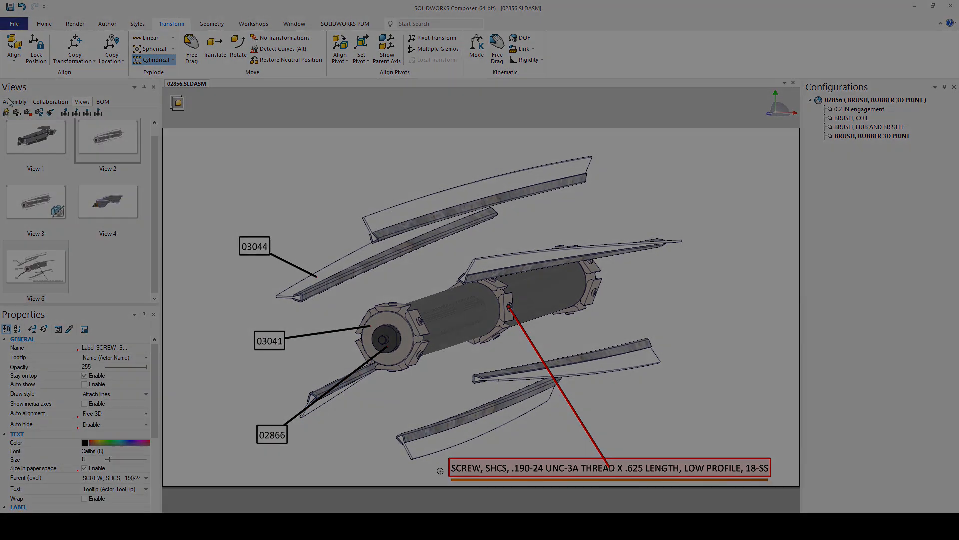
Open the shared brush model in 3DEXPERIENCE, then step through the brush roller and exploded hub callout views
left_click(238, 84)
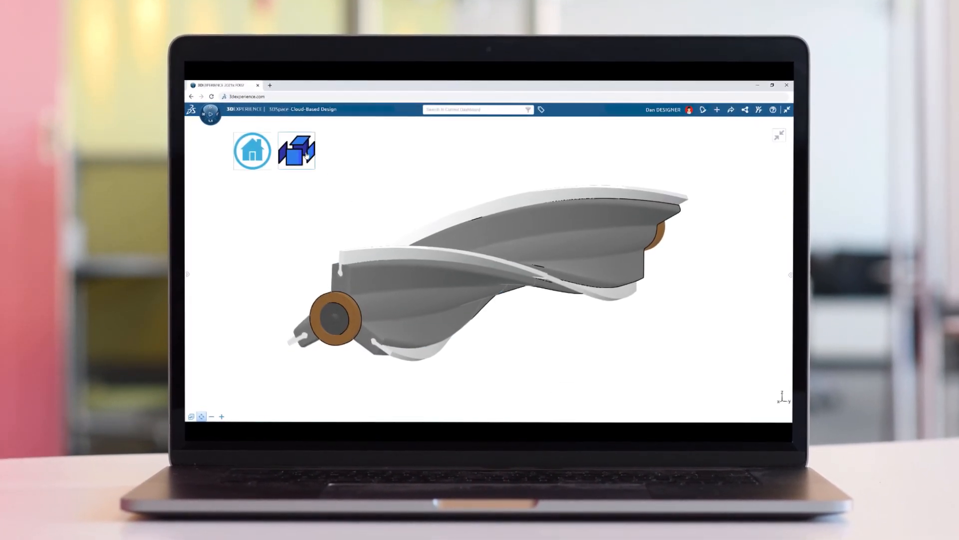
left_click(297, 151)
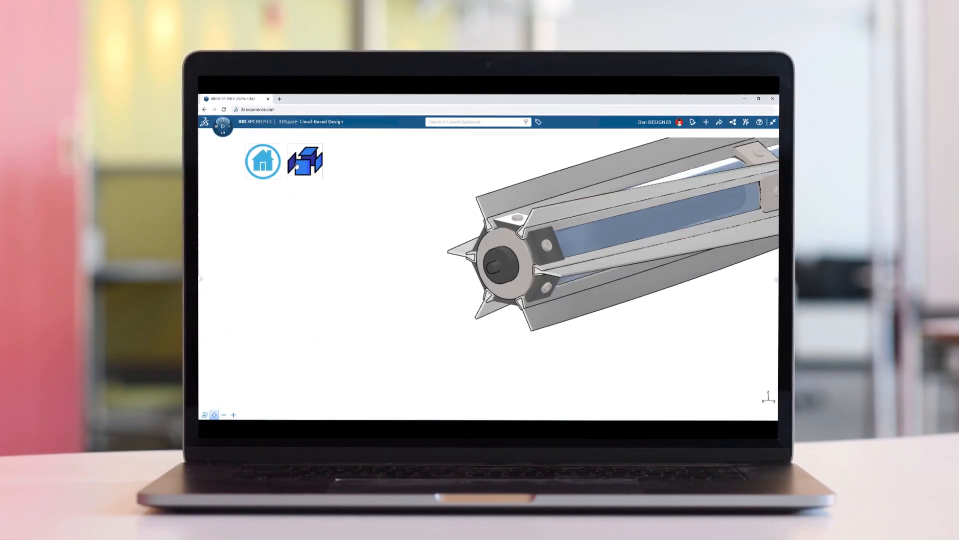
left_click(305, 161)
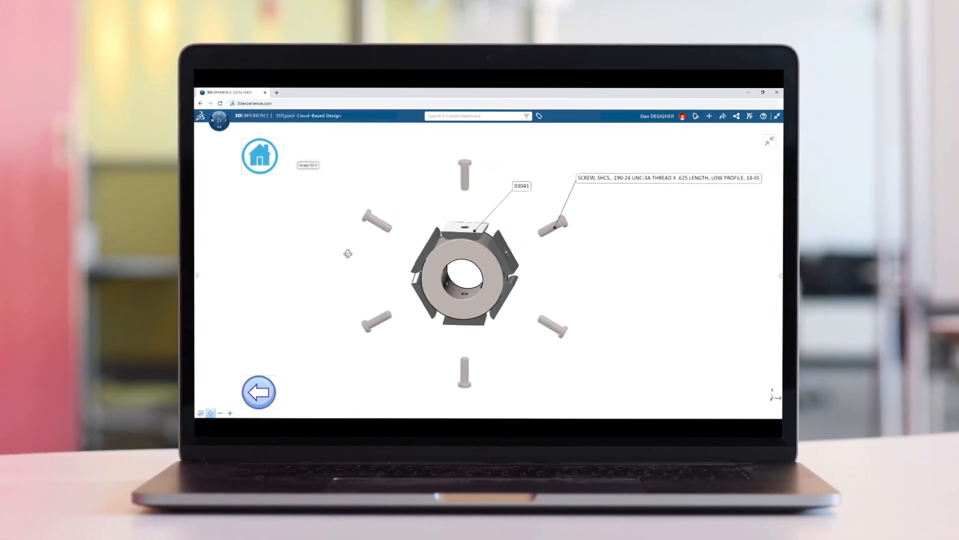